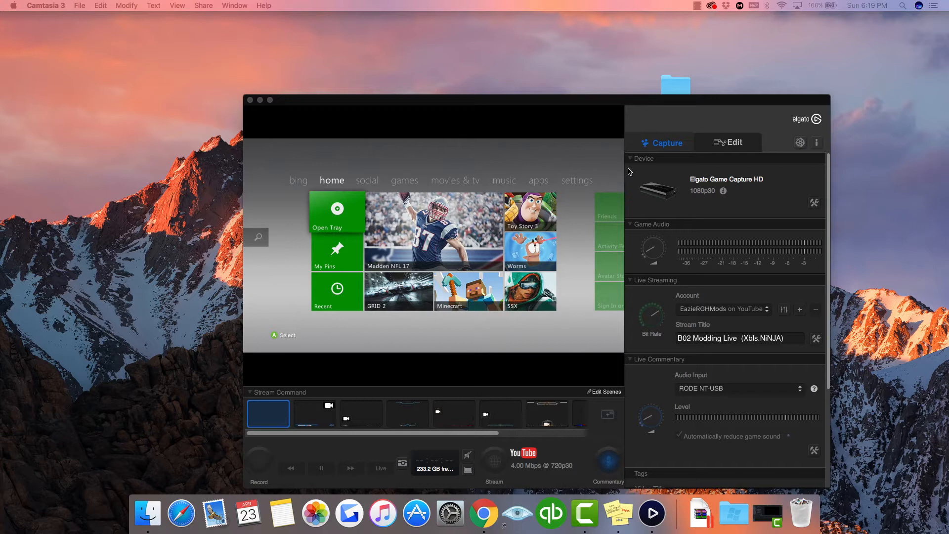
Launch the file manager from the Xbox dashboard and open the Hdd1 drive
{"action": "left_click", "coordinate": [405, 180]}
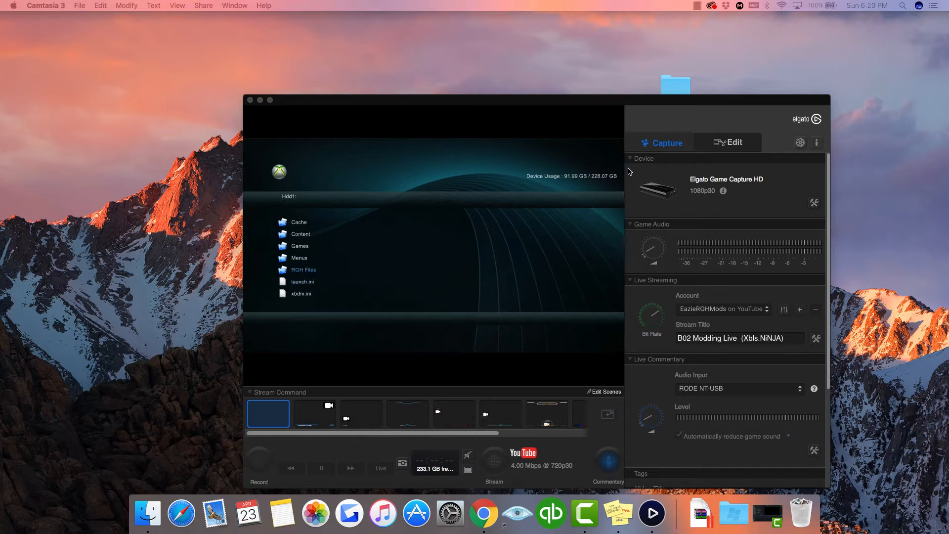
Open the RGH Files folder on Hdd1, revealing Aurora, dash_launch, Freestyle Dash 3 and XM360
{"action": "double_click", "coordinate": [304, 269]}
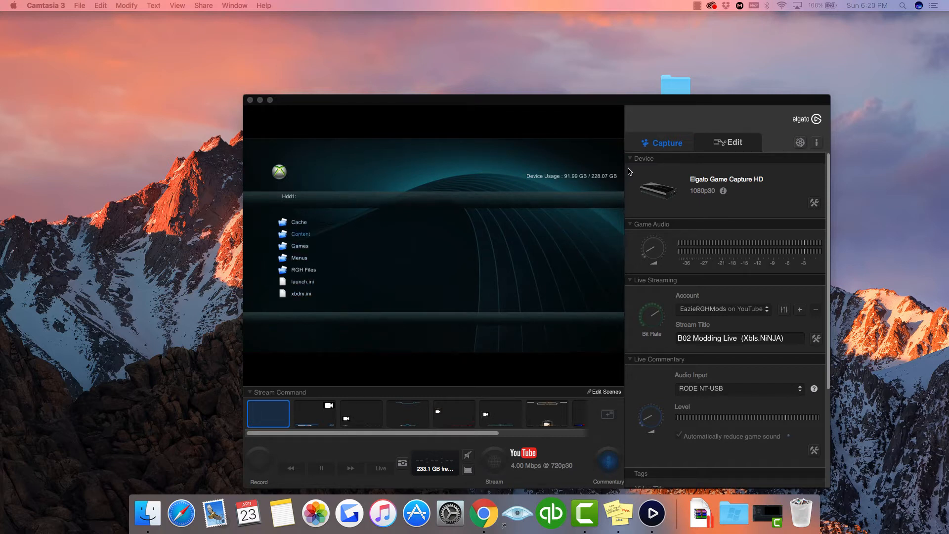
{"action": "double_click", "coordinate": [303, 269]}
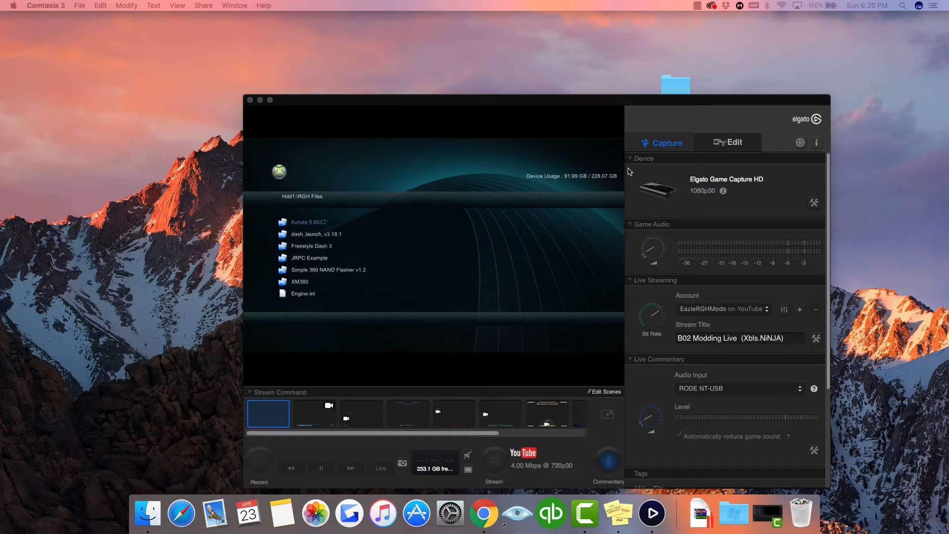
{"action": "double_click", "coordinate": [316, 233]}
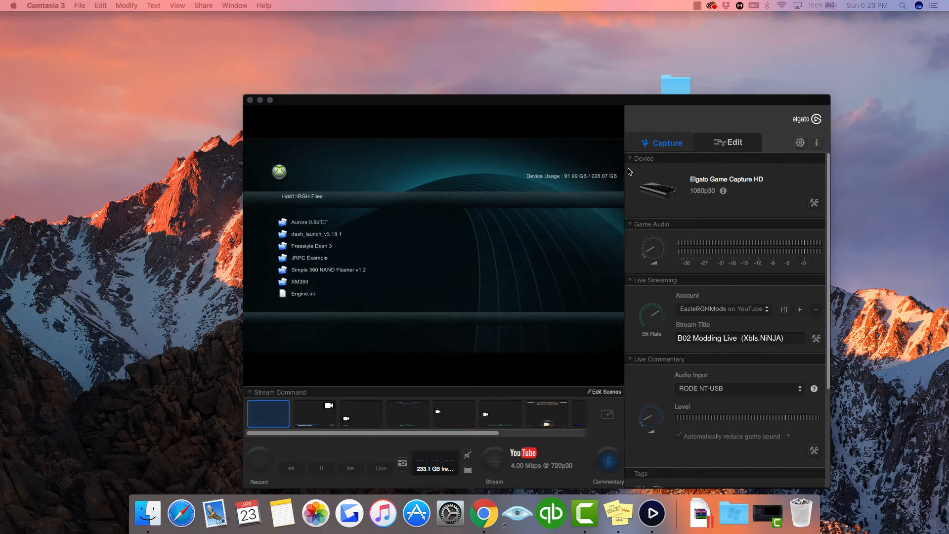
{"action": "double_click", "coordinate": [315, 234]}
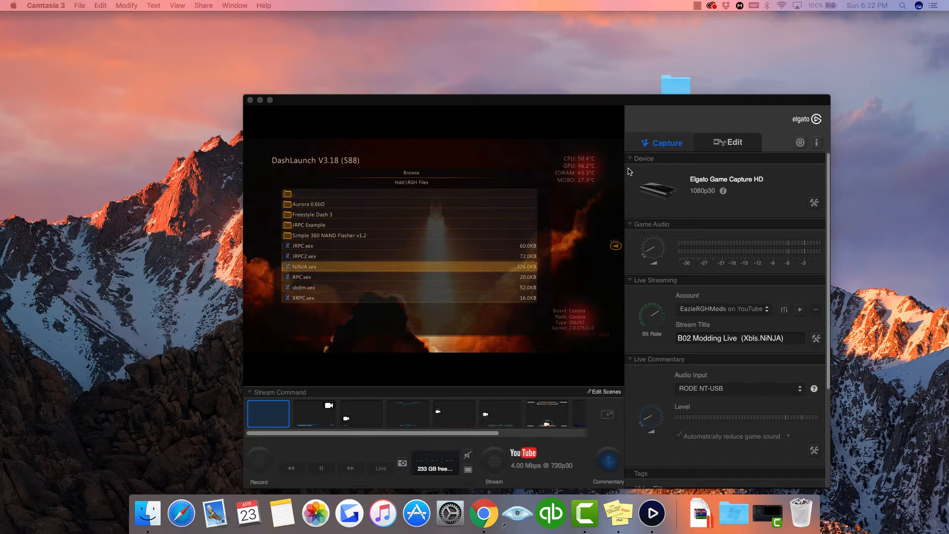
Move through DashLaunch's RGH Files list past NiNJA.xex and RPC.xex to xbdm.xex
{"action": "left_click", "coordinate": [300, 276]}
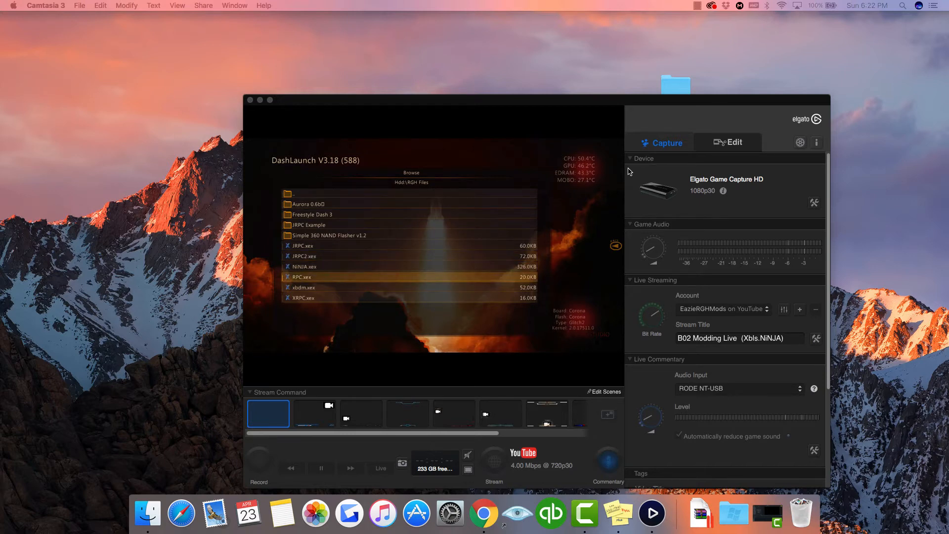
{"action": "left_click", "coordinate": [309, 225]}
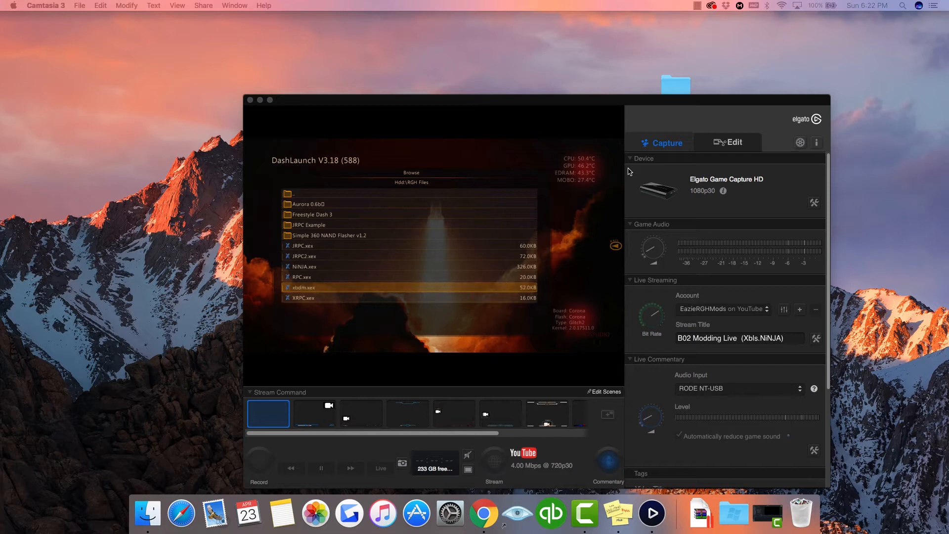
{"action": "left_click", "coordinate": [302, 277]}
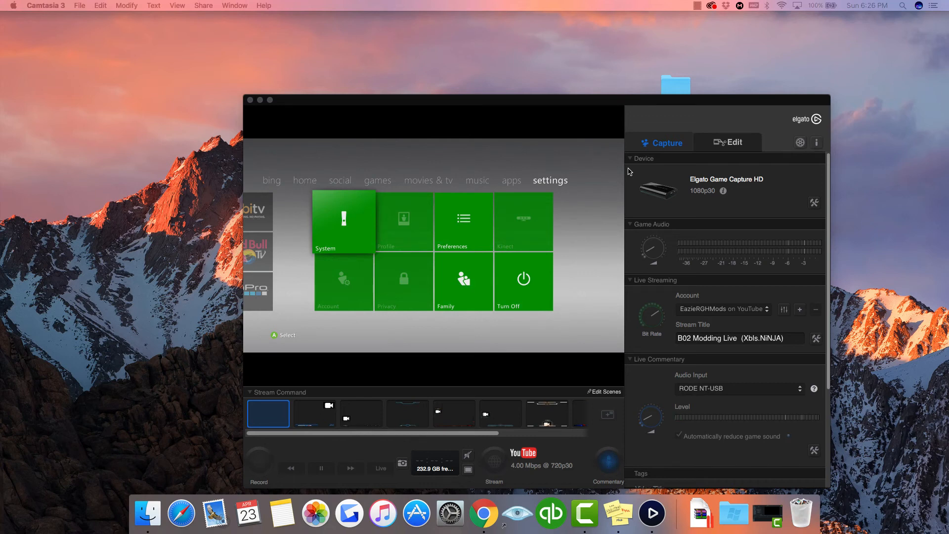
Back out of Network Settings after the connection test toward the dashboard's Apps section
{"action": "left_click", "coordinate": [788, 436]}
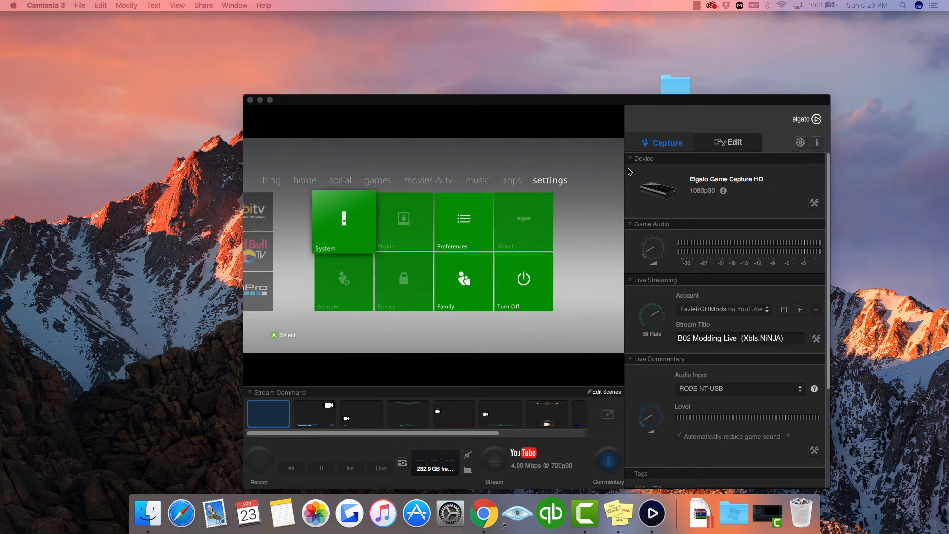
{"action": "left_click", "coordinate": [343, 222]}
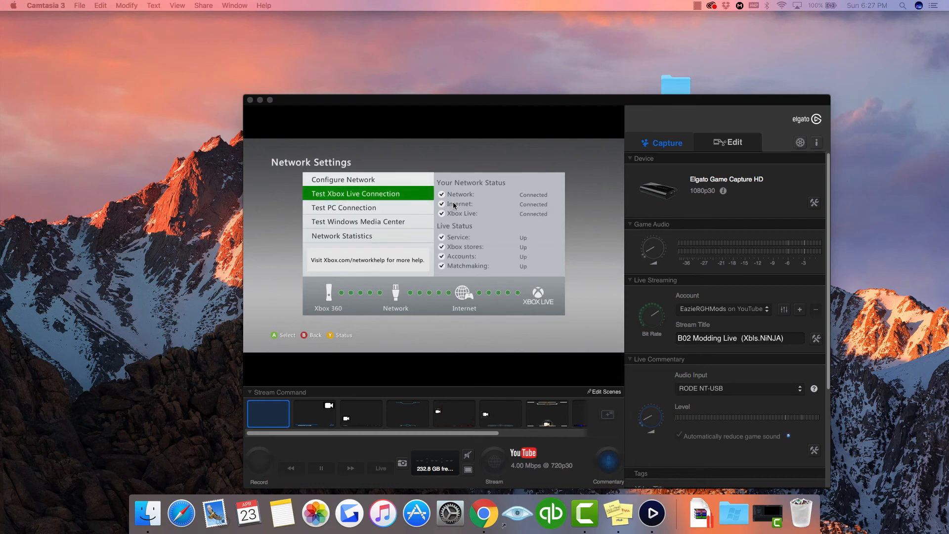
{"action": "mouse_move", "coordinate": [468, 208]}
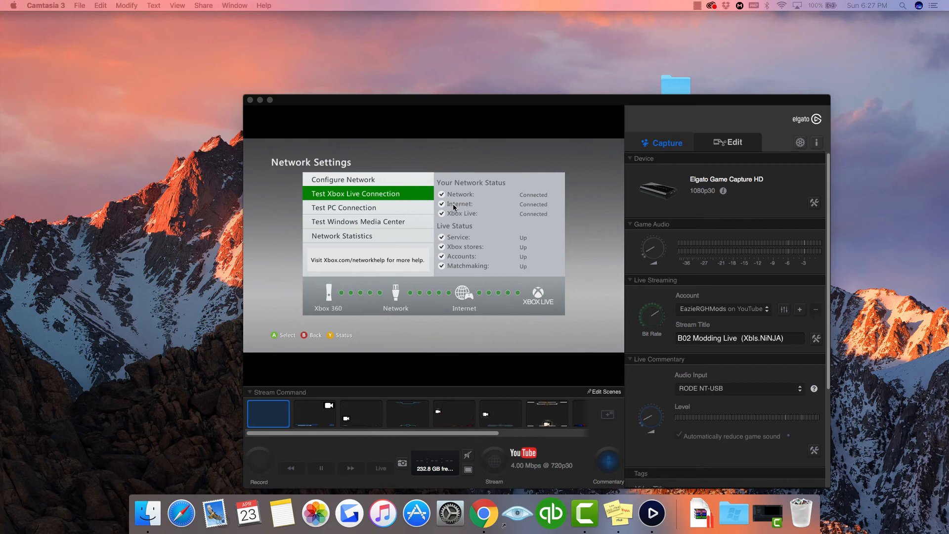
{"action": "mouse_move", "coordinate": [453, 210]}
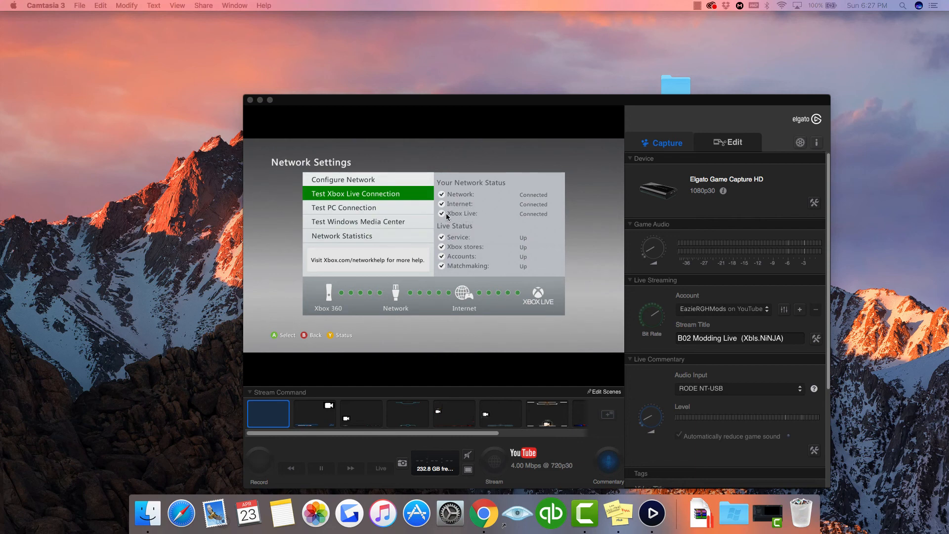
{"action": "mouse_move", "coordinate": [408, 218]}
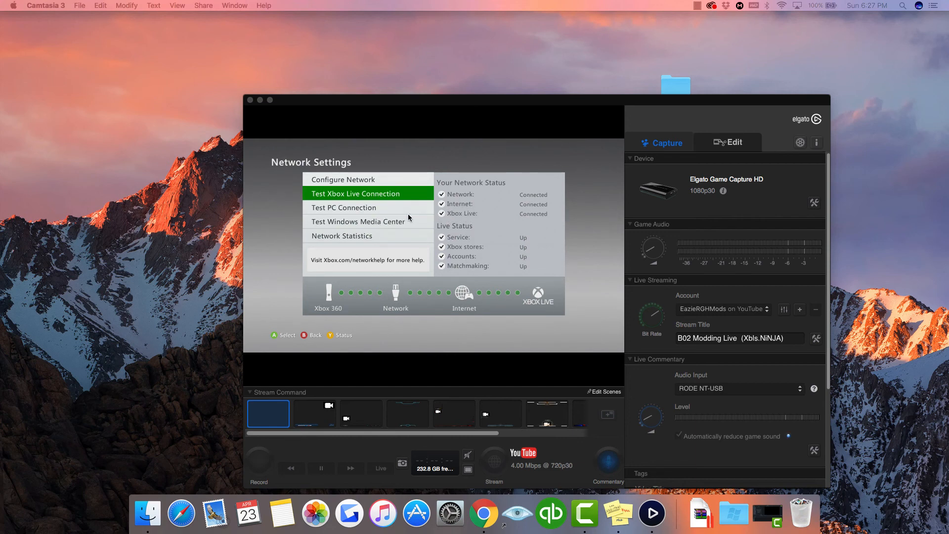
{"action": "mouse_move", "coordinate": [453, 197]}
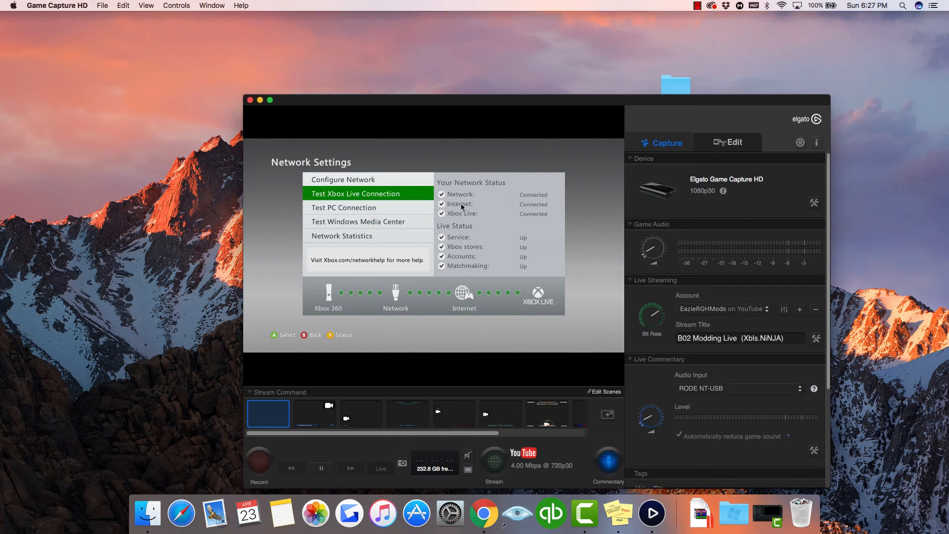
{"action": "mouse_move", "coordinate": [463, 196]}
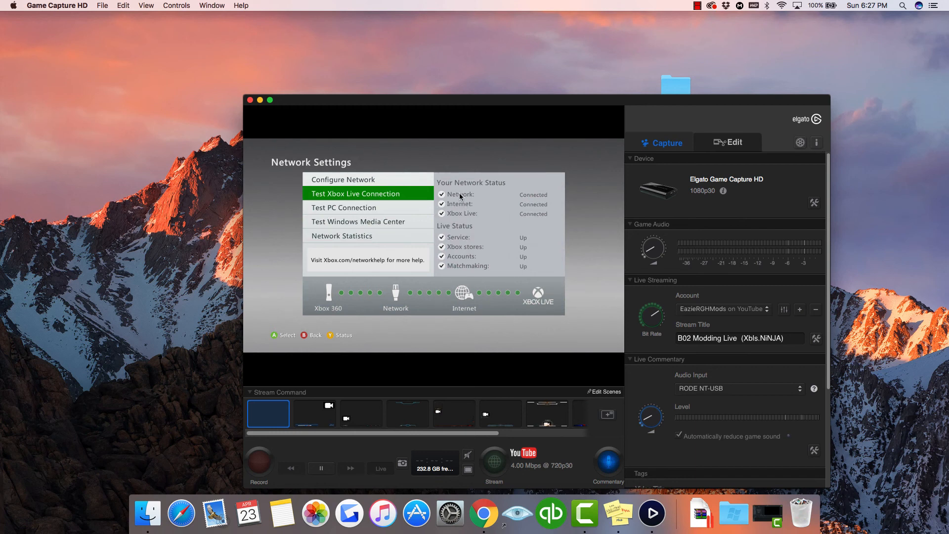
{"action": "mouse_move", "coordinate": [461, 208]}
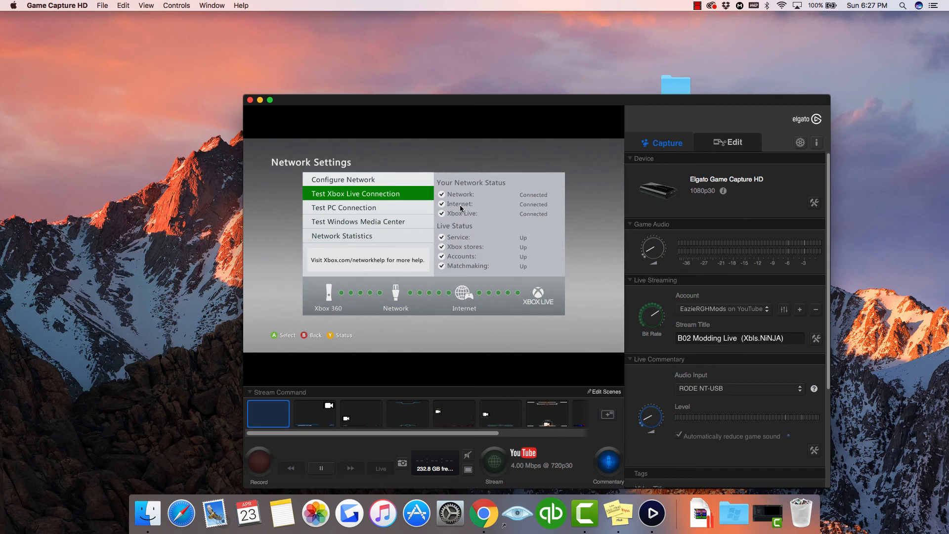
{"action": "mouse_move", "coordinate": [466, 216]}
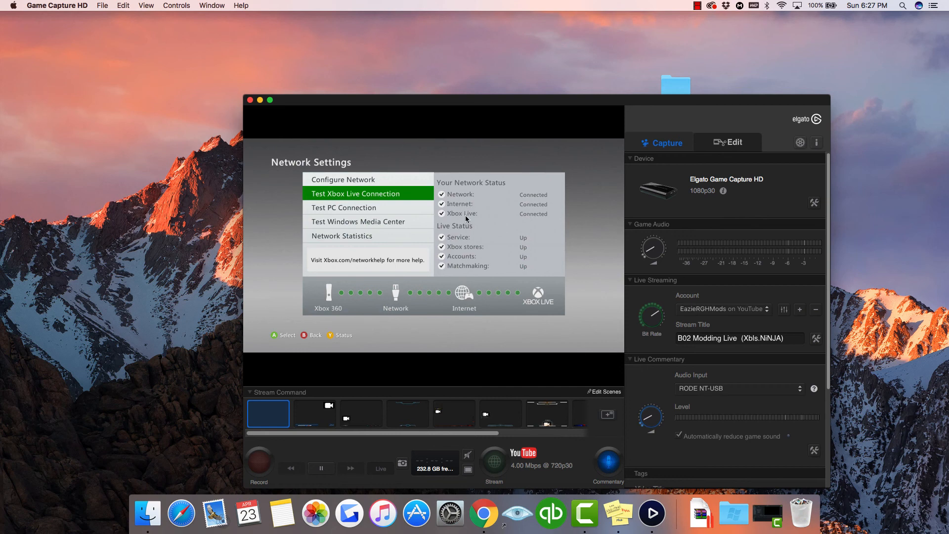
{"action": "mouse_move", "coordinate": [465, 219]}
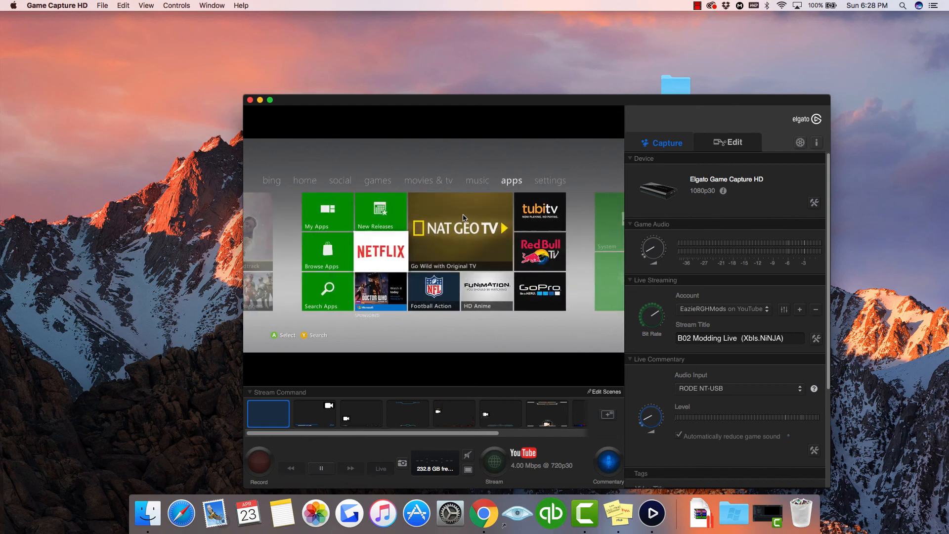
Move the Xbox dashboard from Apps to the Music section with Groove Music tiles
{"action": "left_click", "coordinate": [477, 180]}
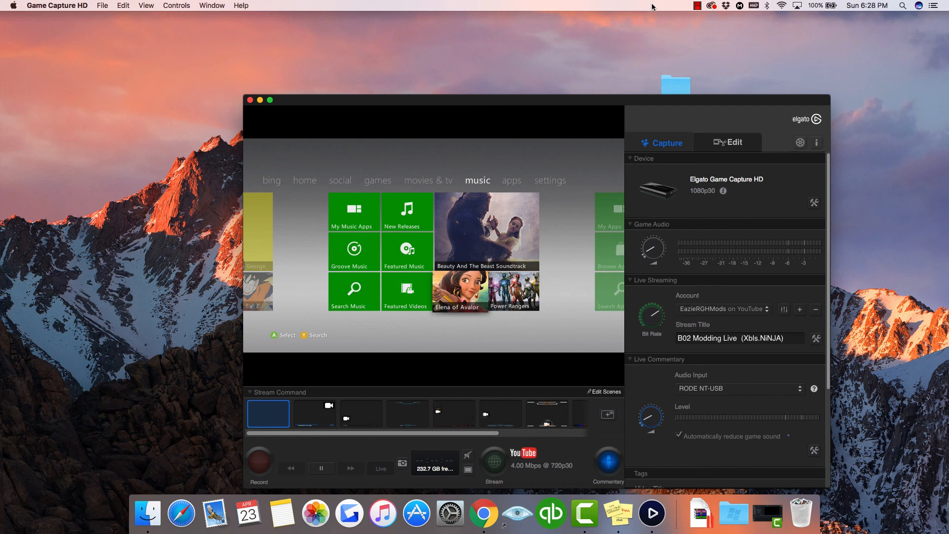
{"action": "mouse_move", "coordinate": [616, 23]}
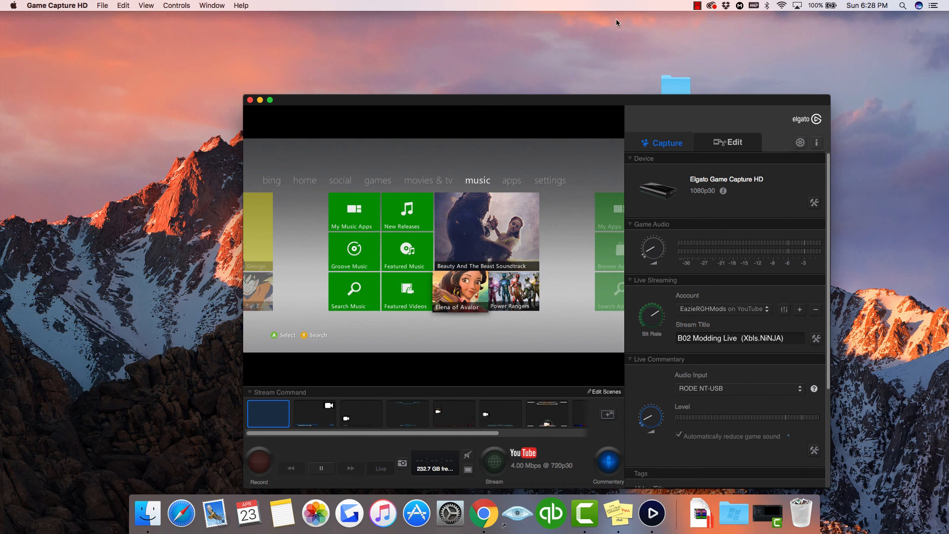
{"action": "mouse_move", "coordinate": [593, 47]}
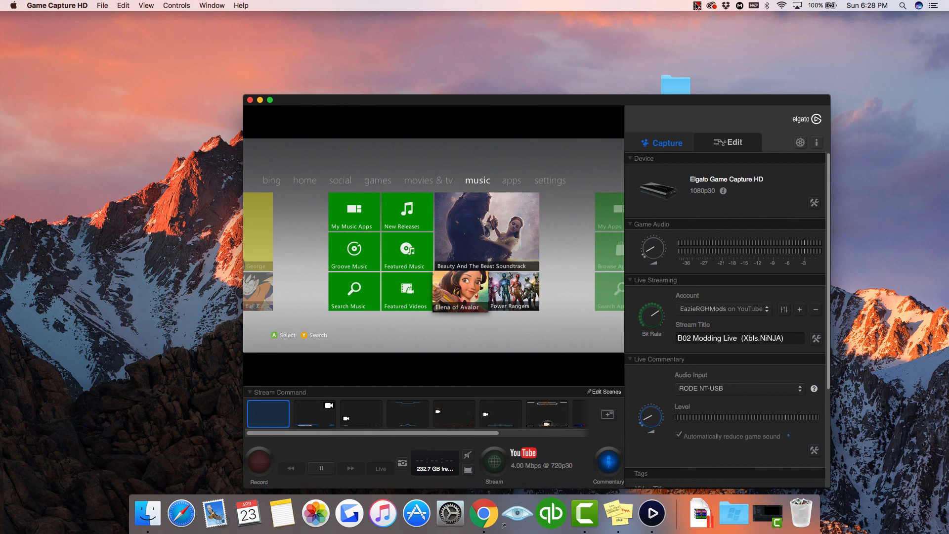
{"action": "mouse_move", "coordinate": [631, 7]}
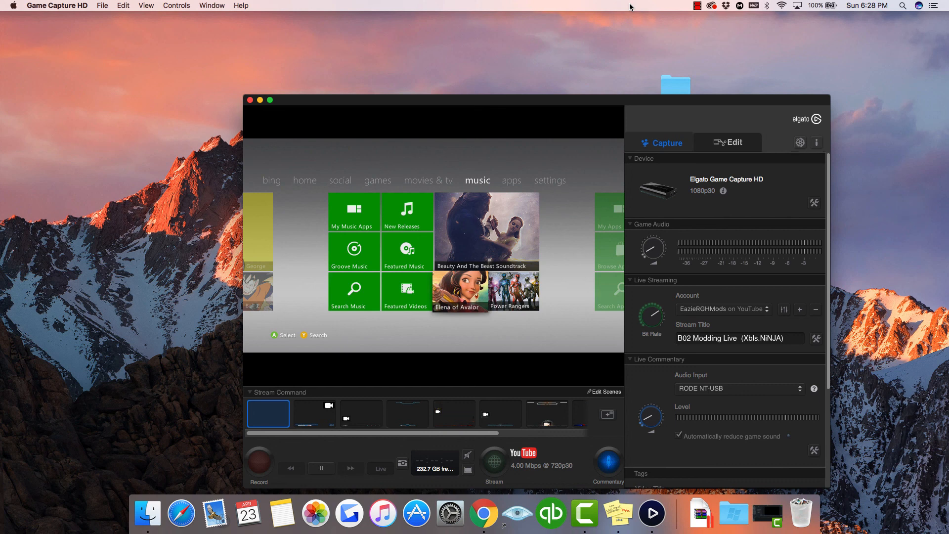
{"action": "mouse_move", "coordinate": [640, 10]}
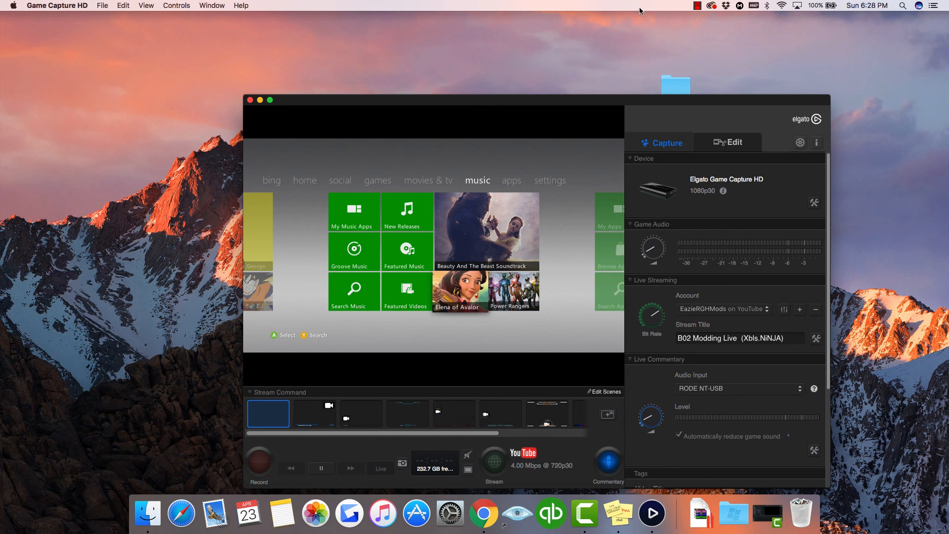
{"action": "left_click", "coordinate": [695, 6]}
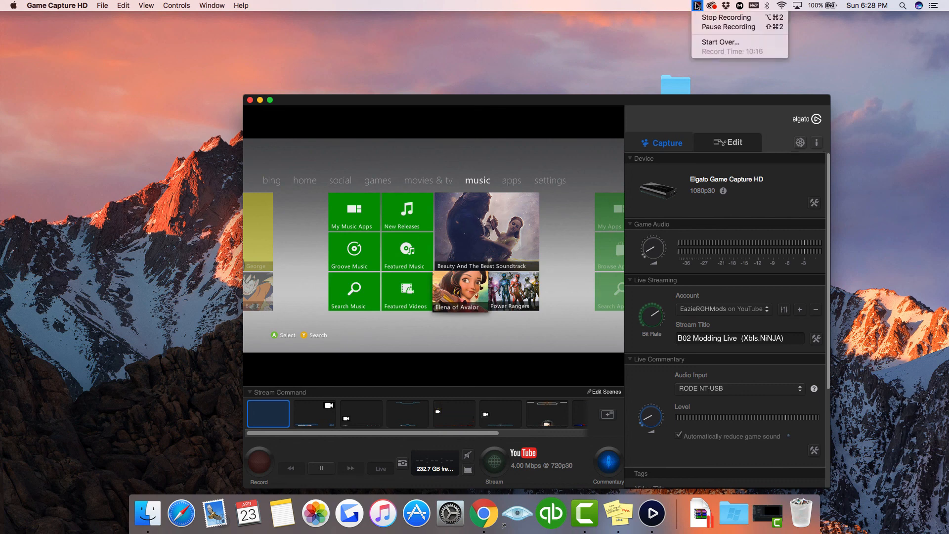